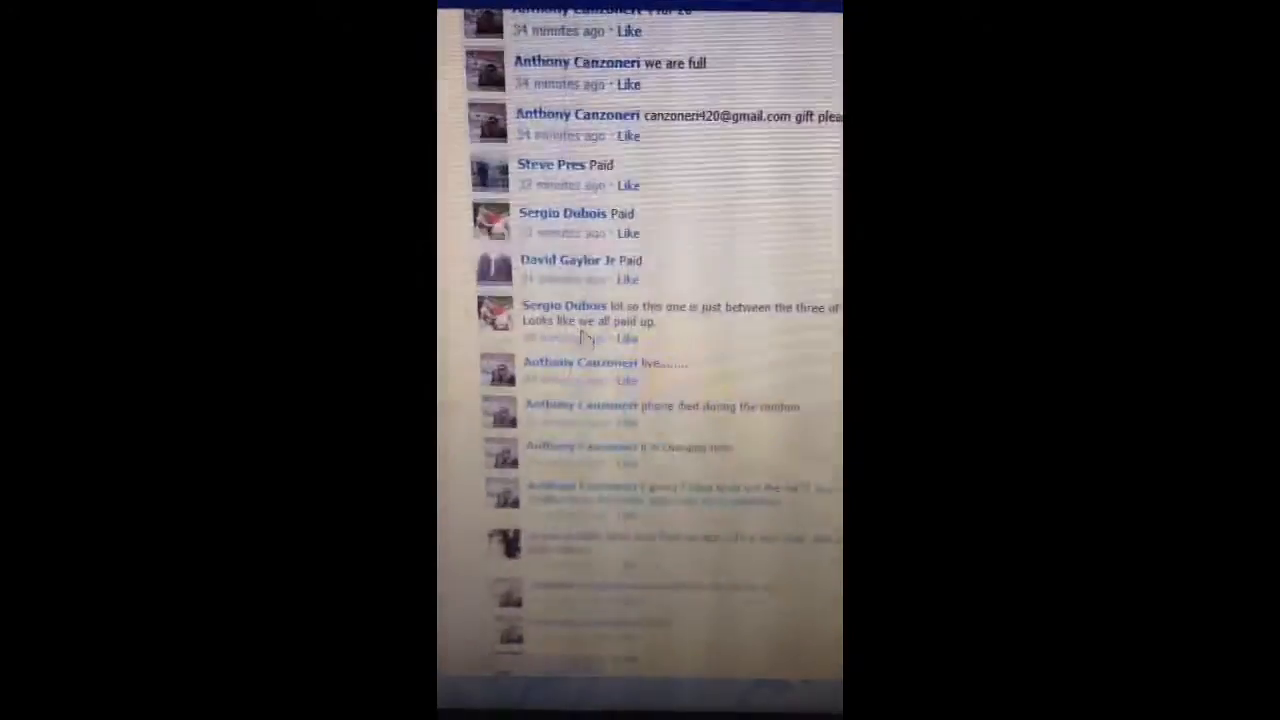
Randomize the ten participant names, then reshuffle with Again! until eight shuffles are done
scroll(down, 3)
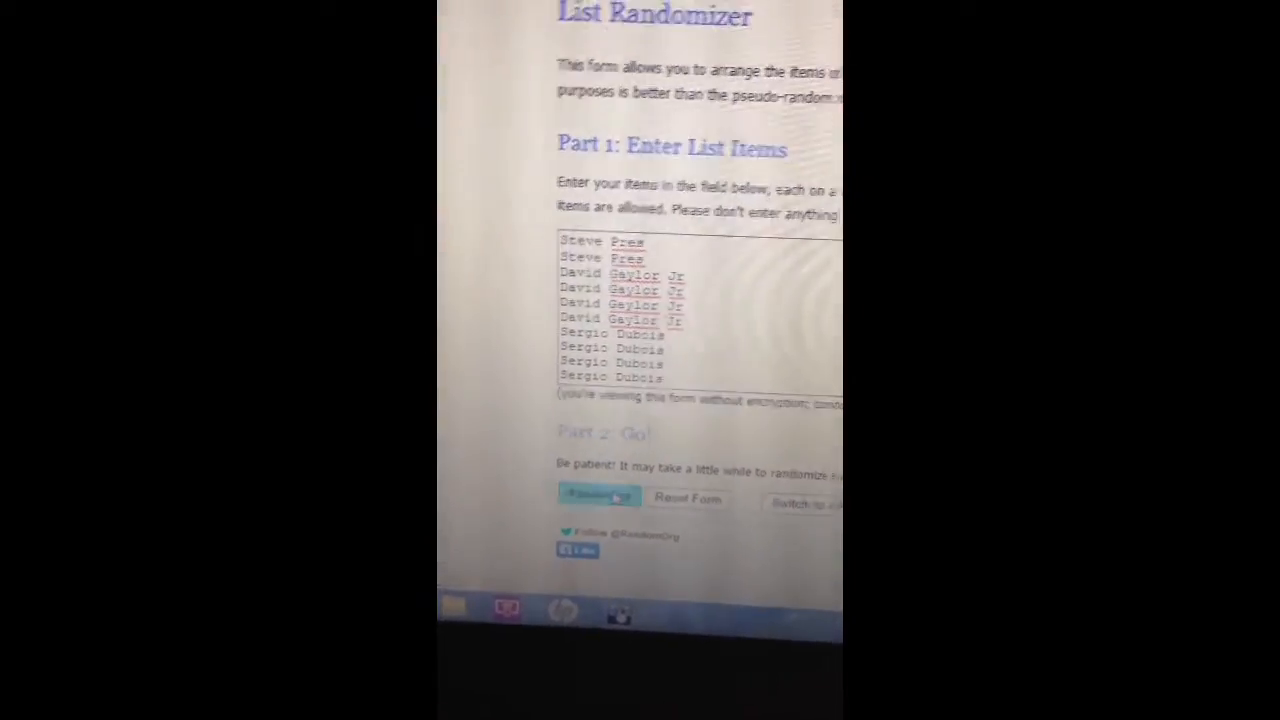
click(597, 497)
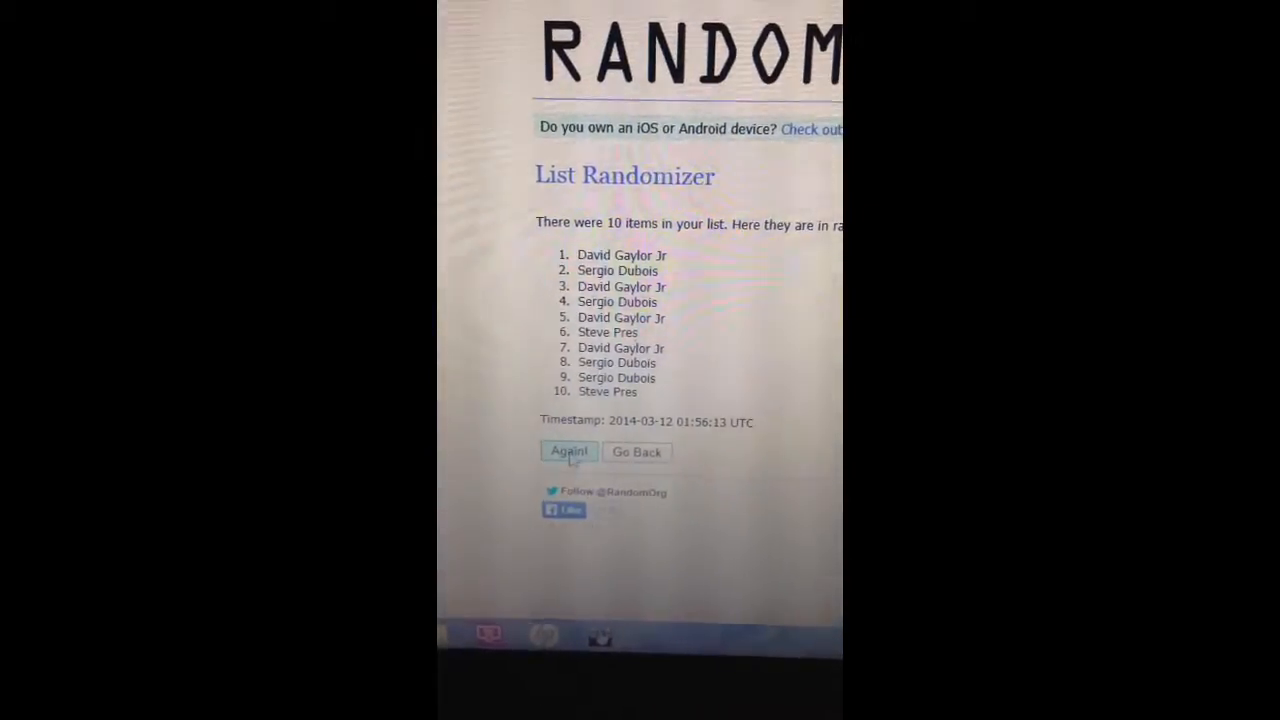
click(569, 451)
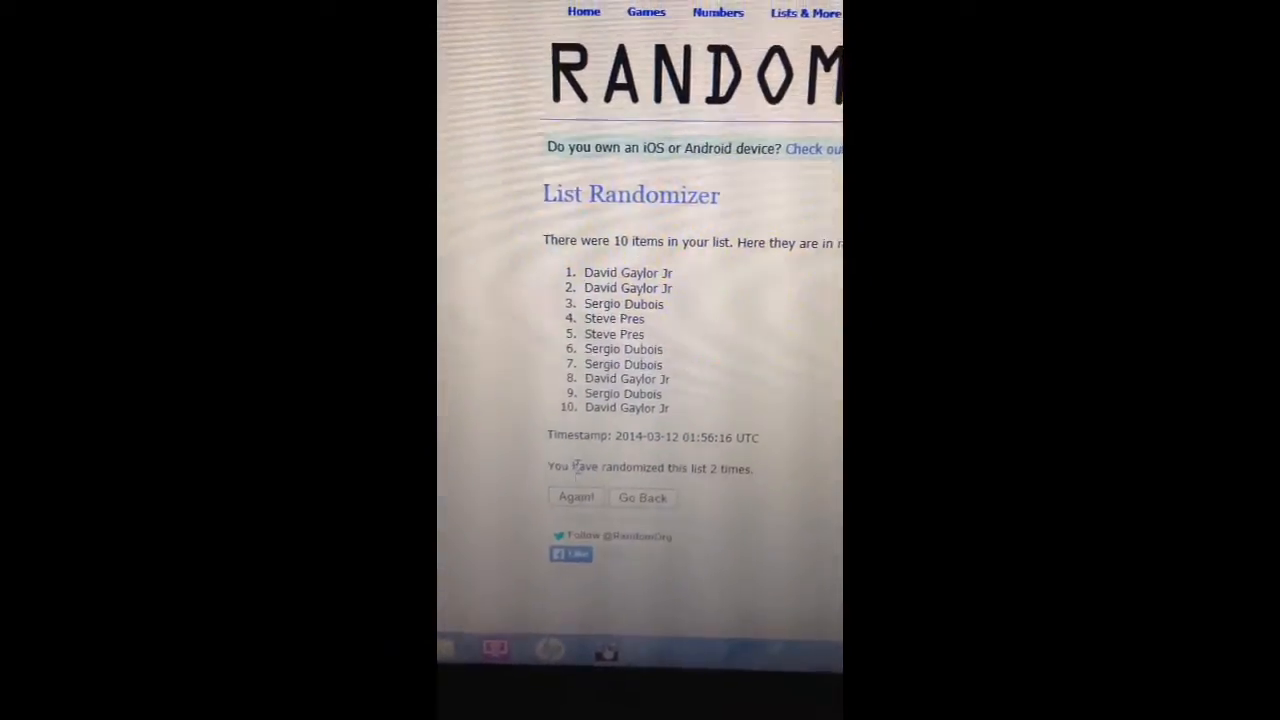
click(575, 497)
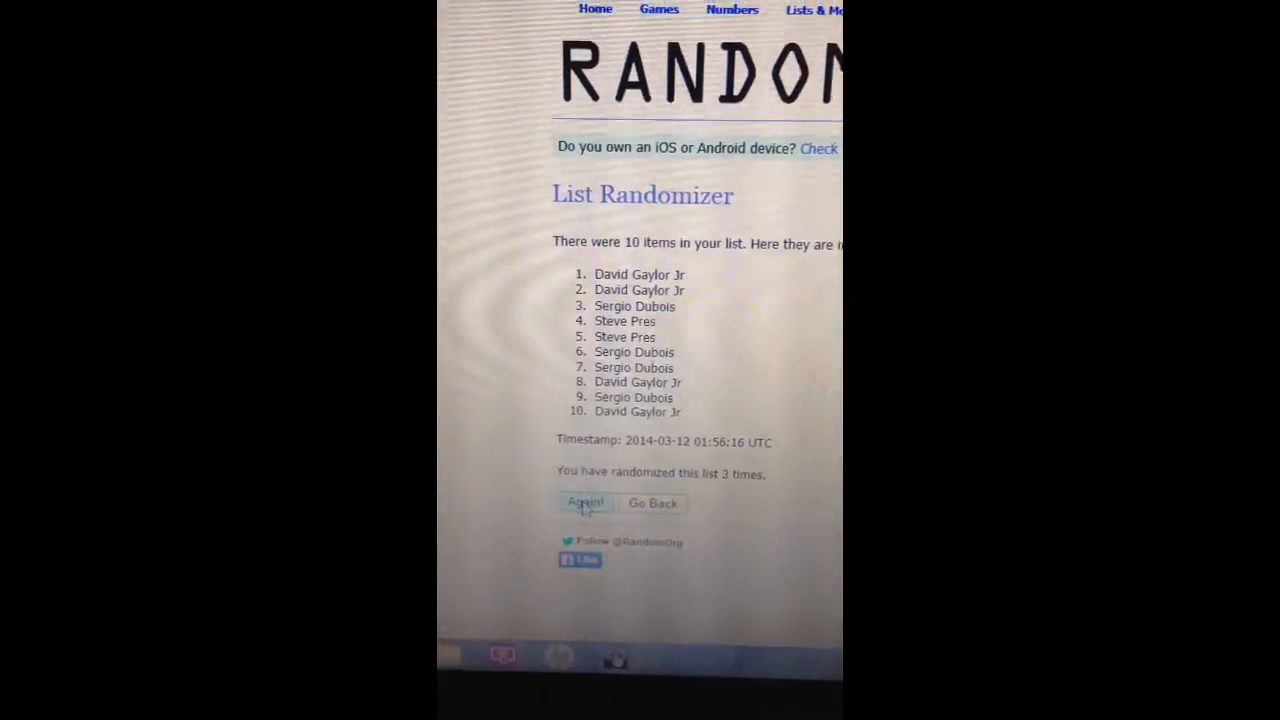
click(584, 503)
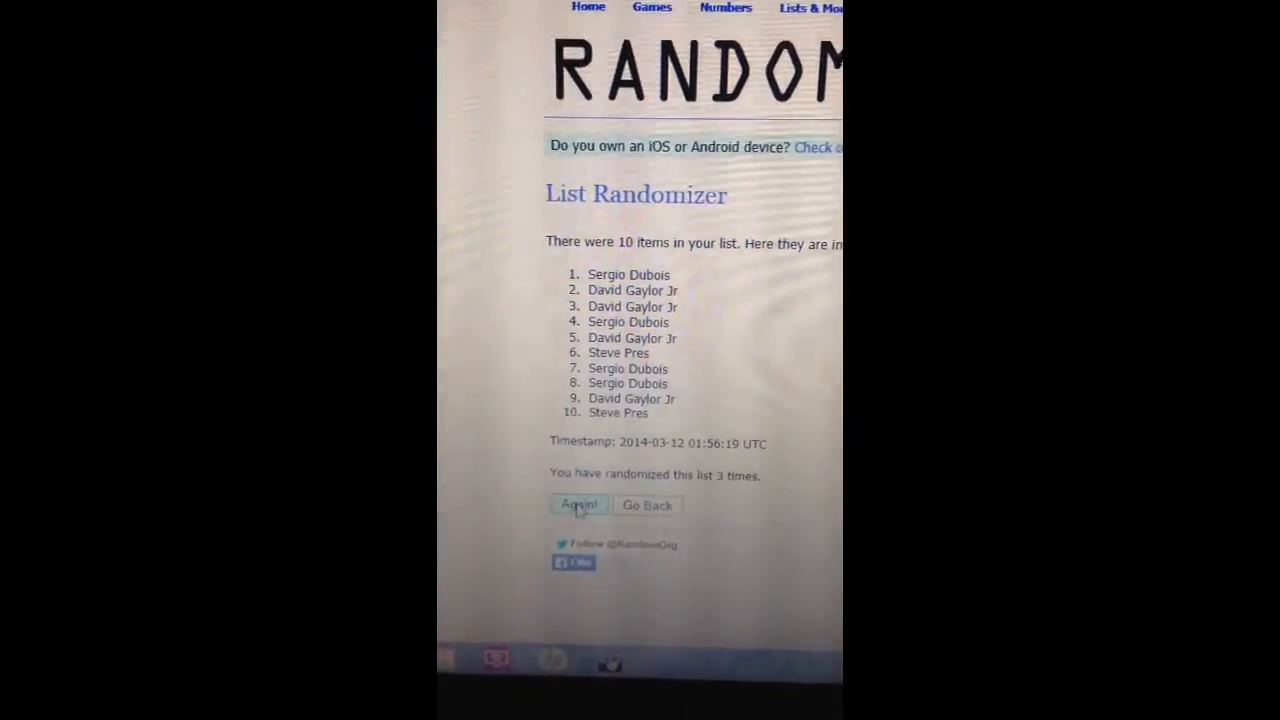
click(580, 505)
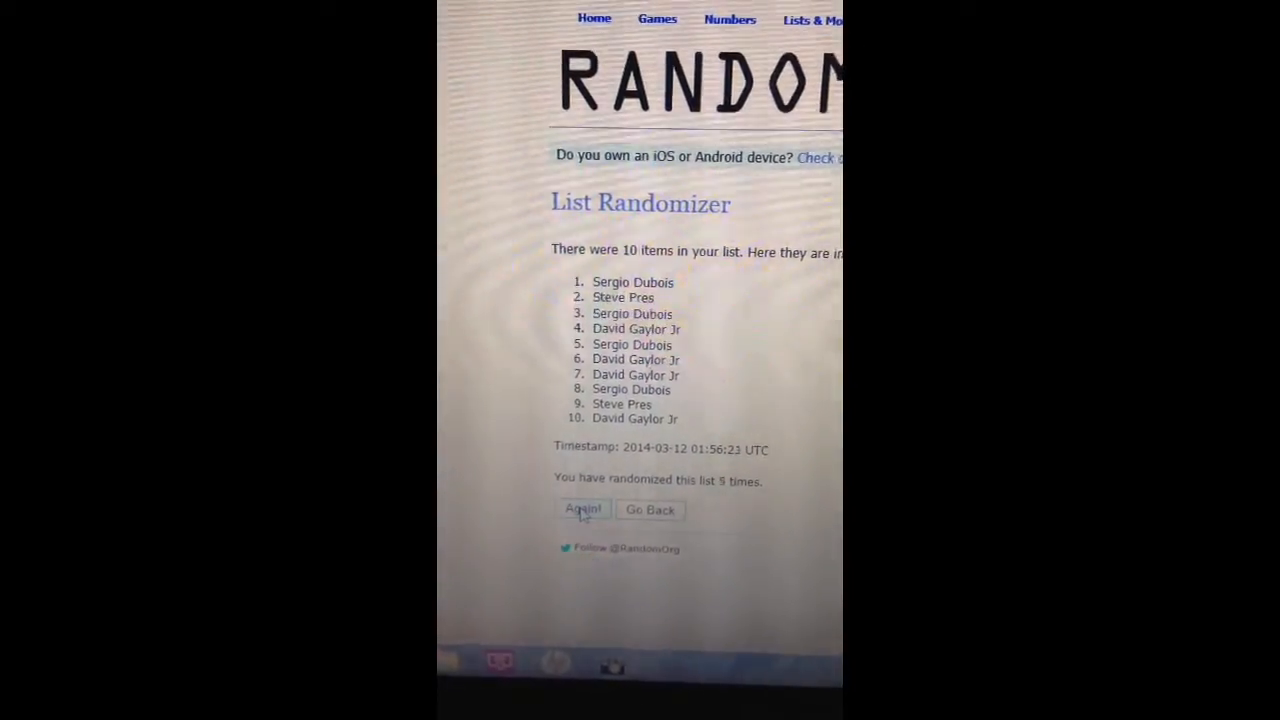
click(582, 510)
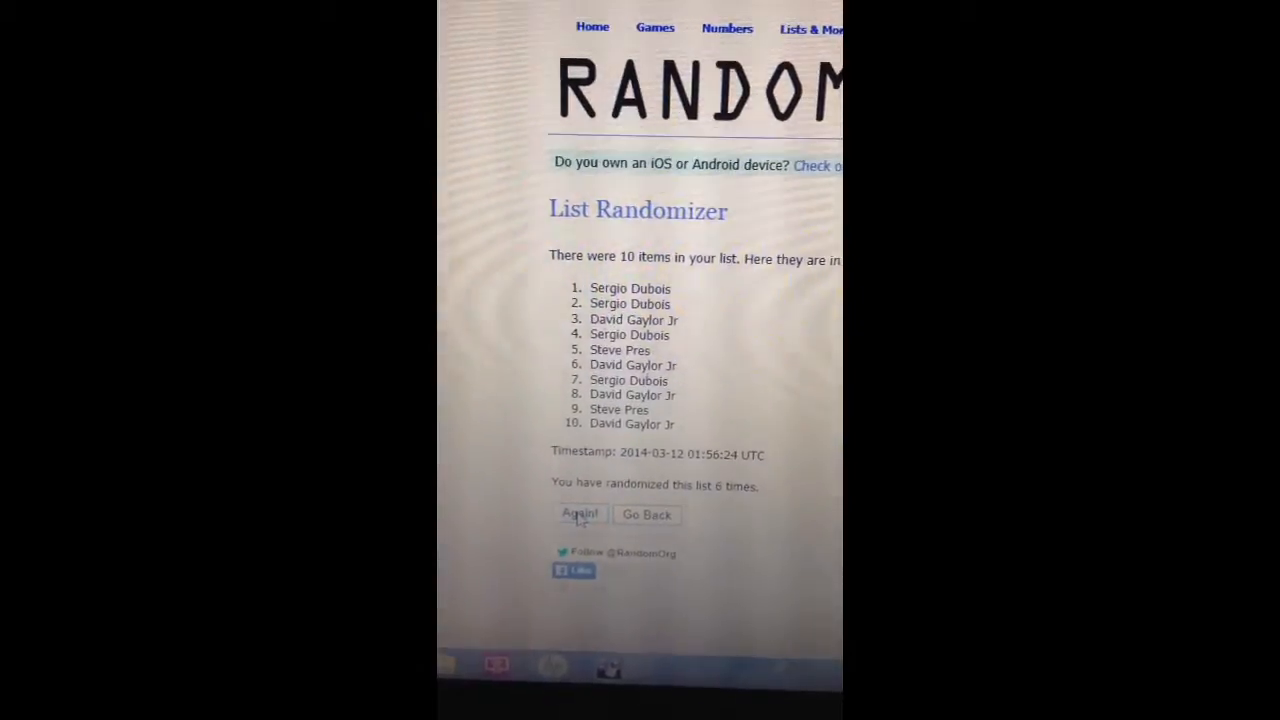
click(580, 514)
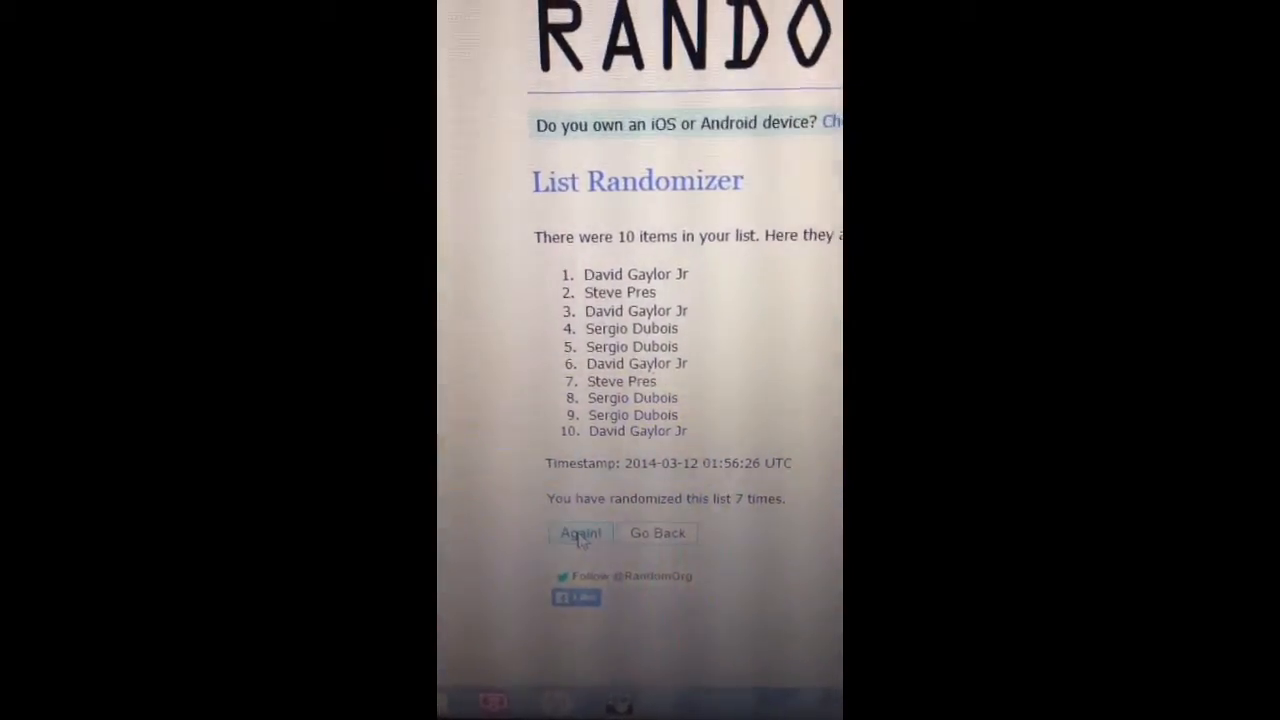
click(580, 532)
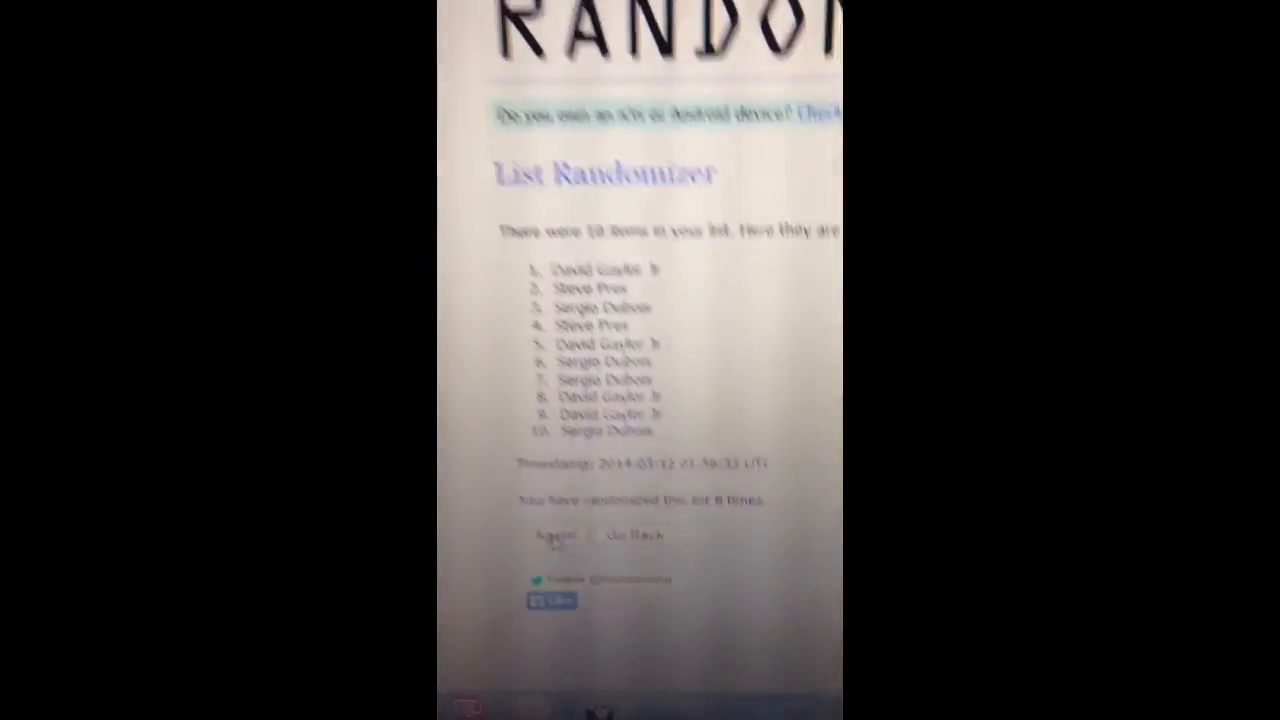